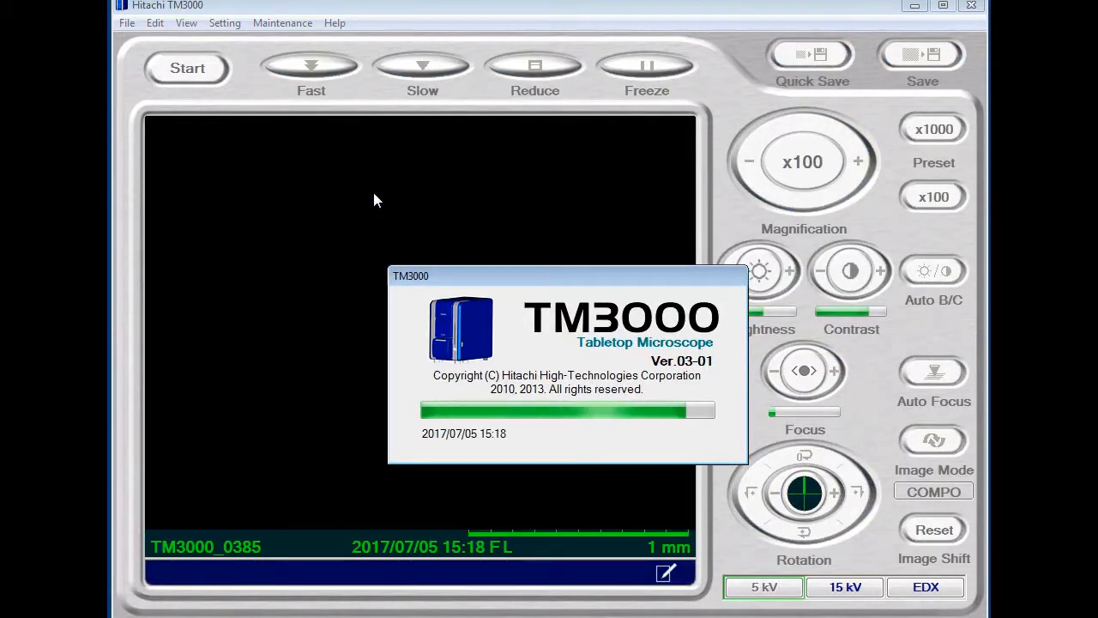
Start fast-scan live imaging of the spotted leaf after the splash screen finishes.
click(188, 68)
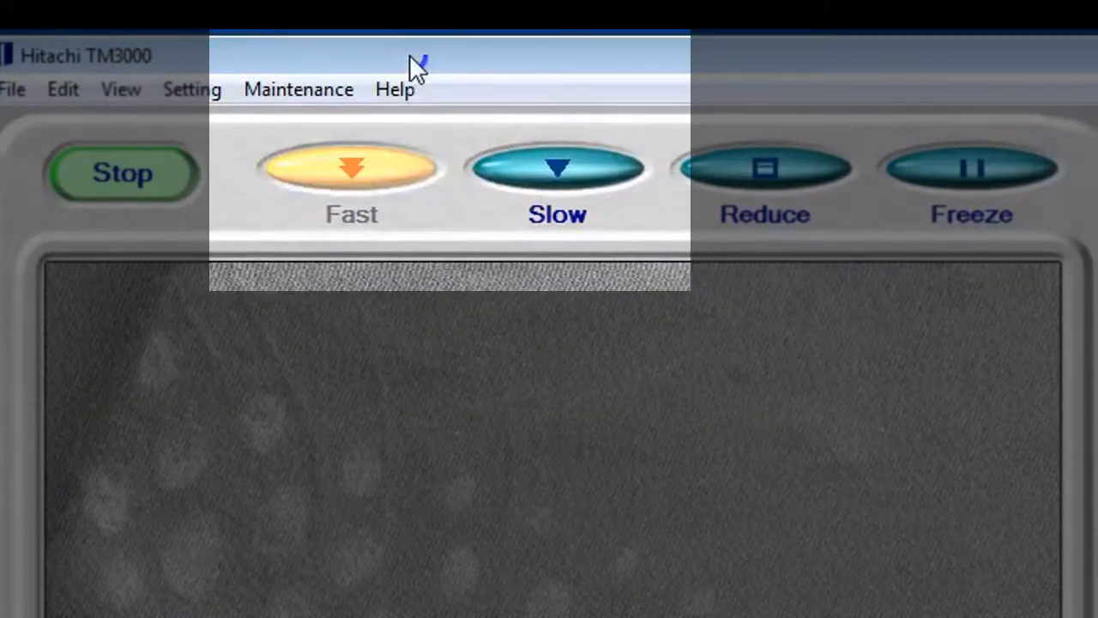
Freeze the current leaf scan, then resume fast live scanning.
click(971, 167)
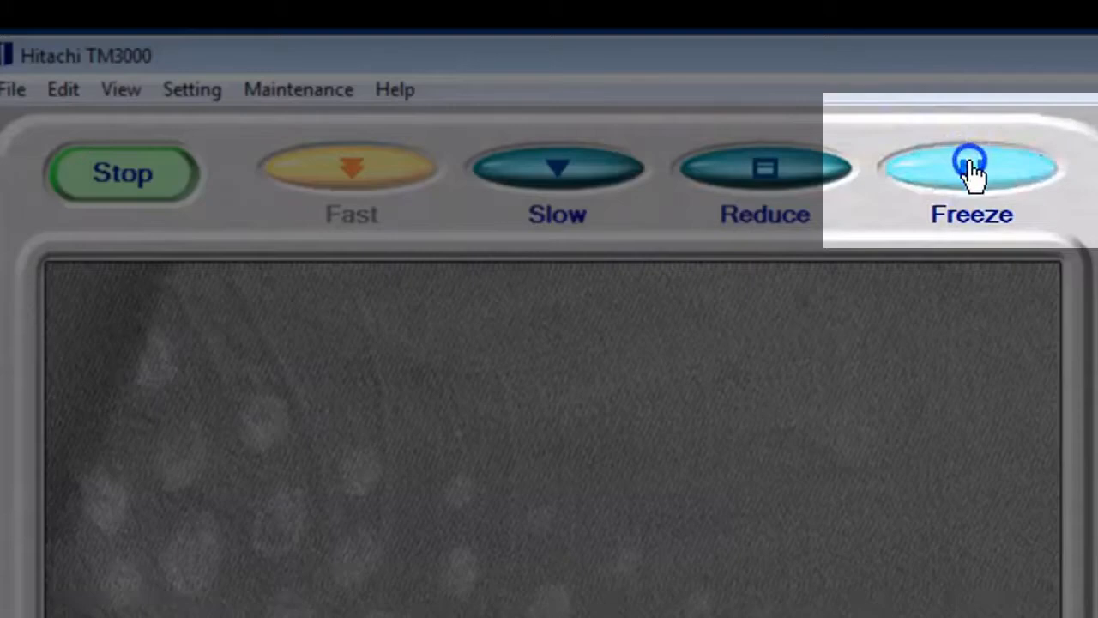
click(970, 171)
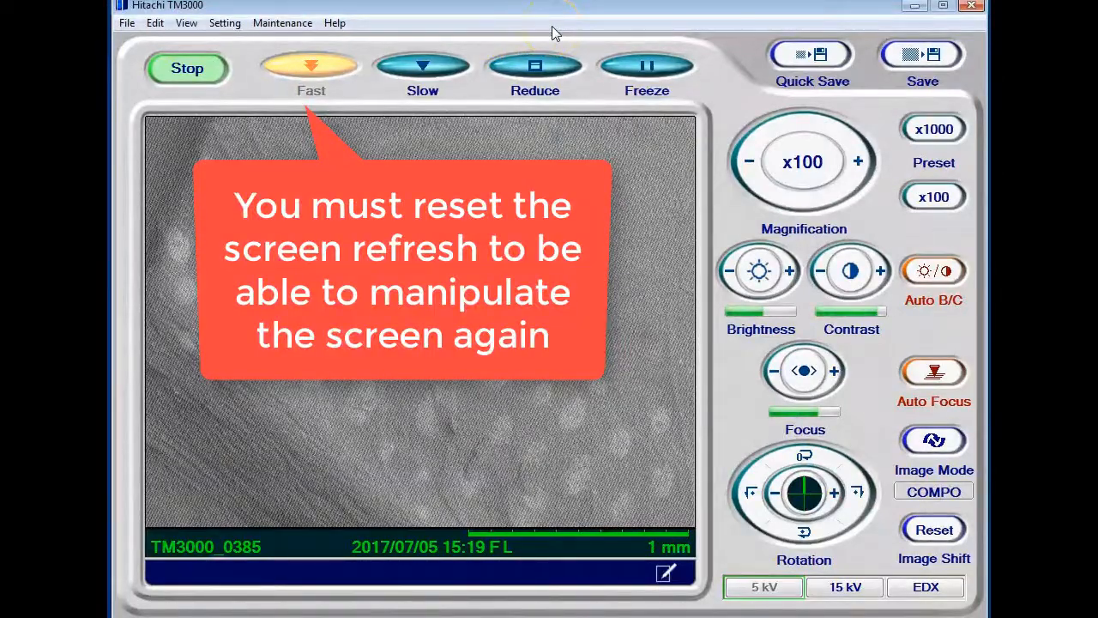
mouse_move(660, 15)
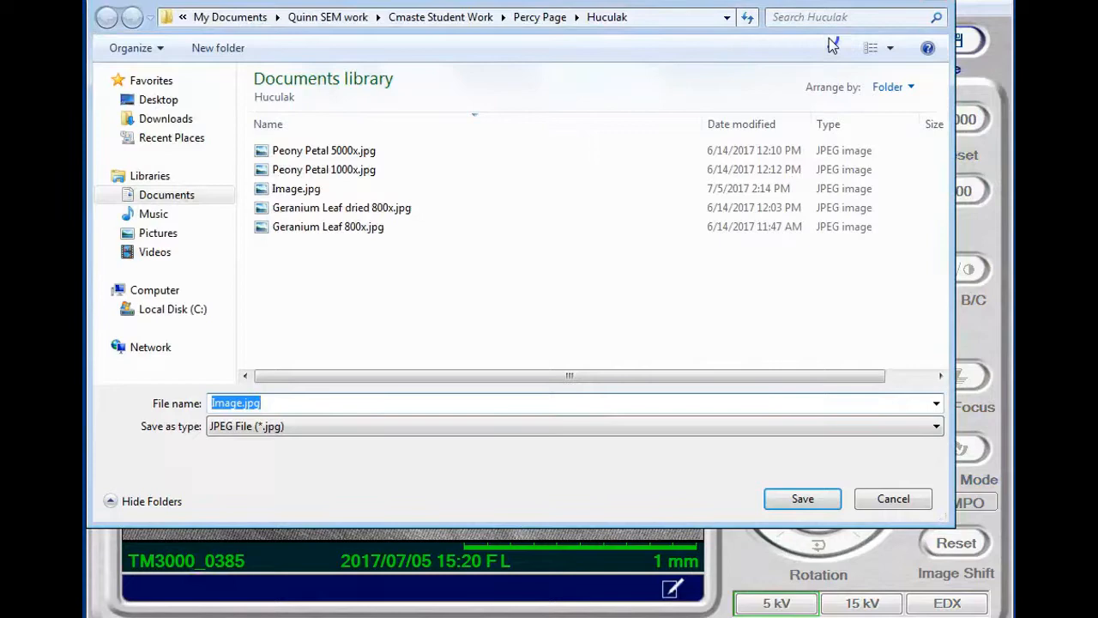
Save the frozen leaf image as Image.jpg in the Huculak folder, keeping the default name.
click(802, 498)
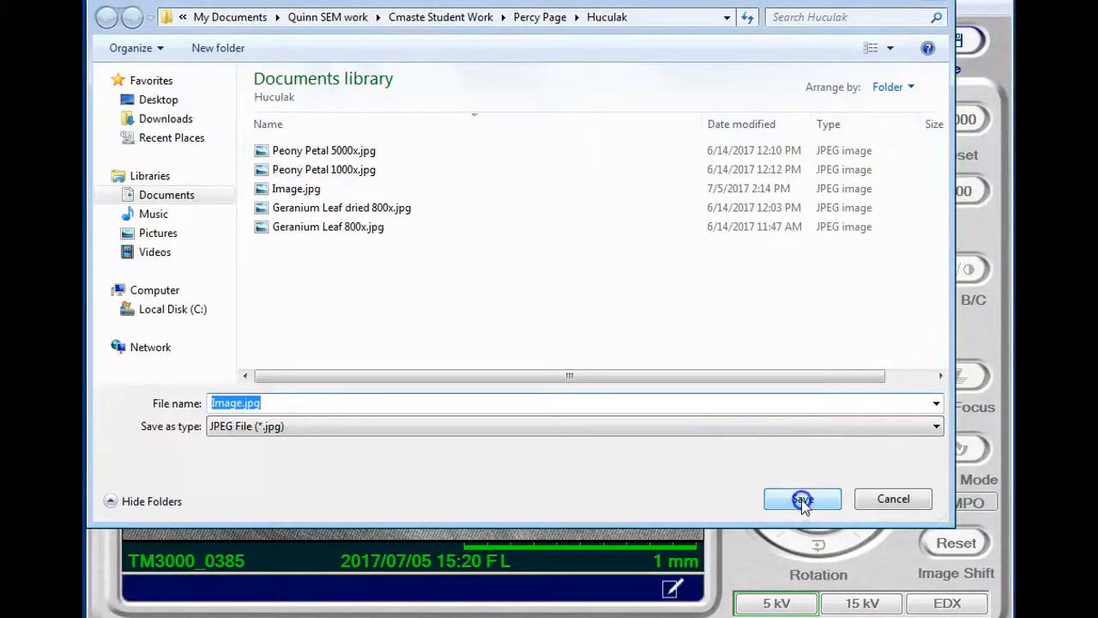
click(802, 498)
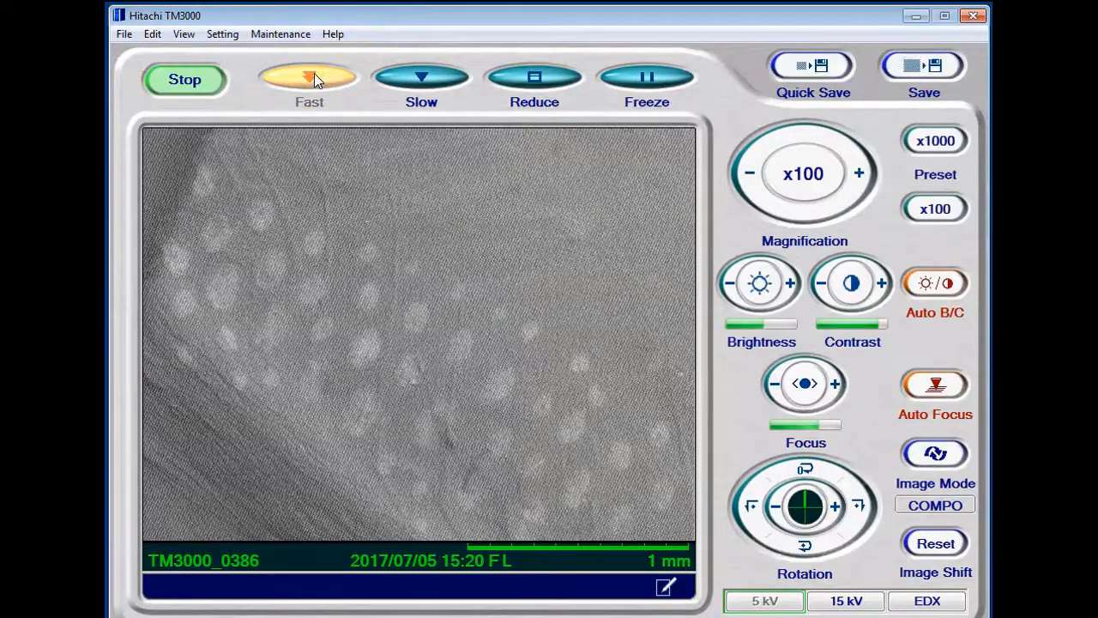
mouse_move(712, 26)
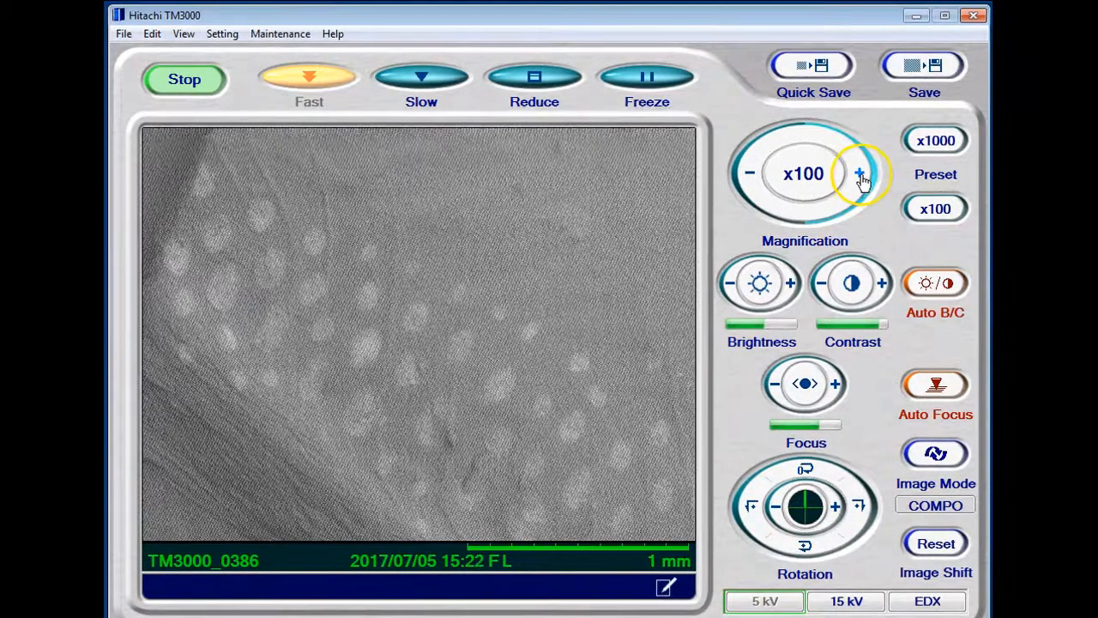
Zoom the leaf scan in to x200, then step back out to x40.
click(859, 174)
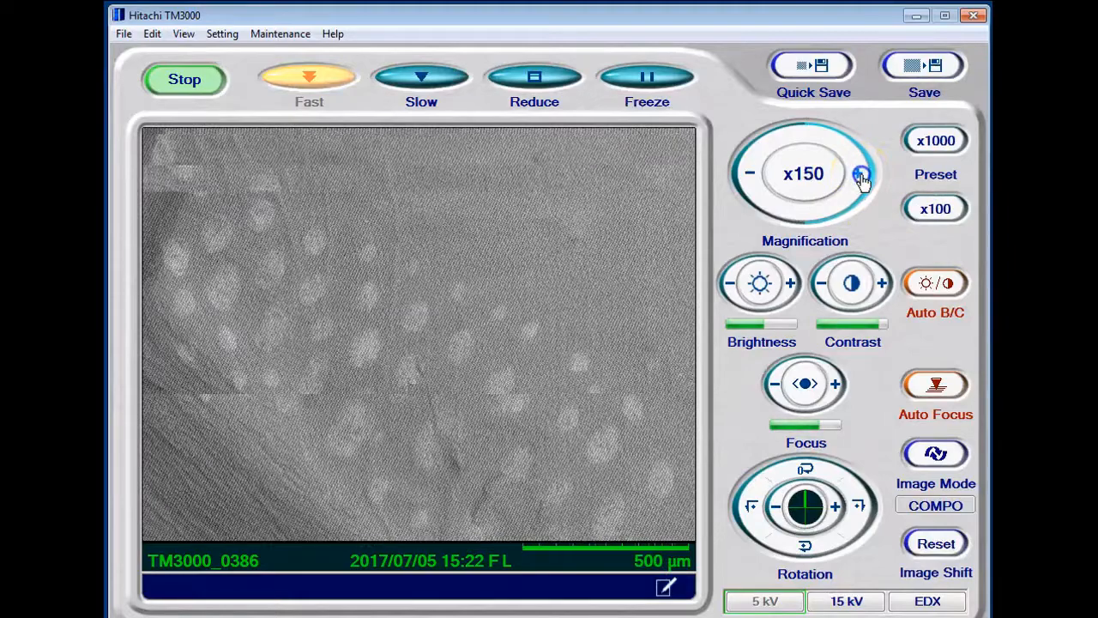
click(861, 174)
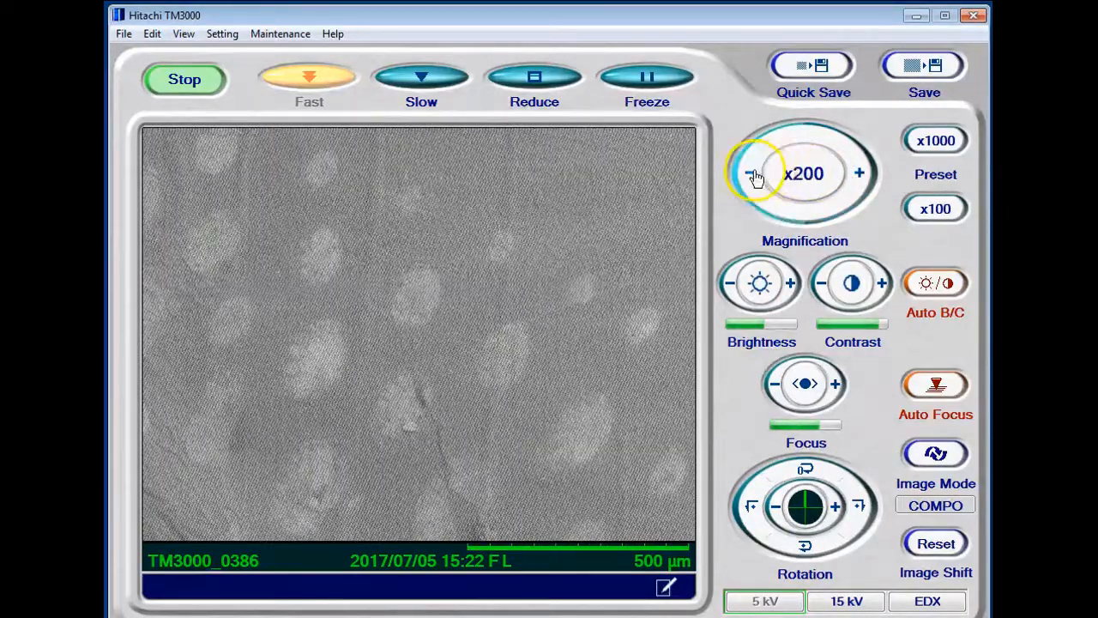
click(753, 173)
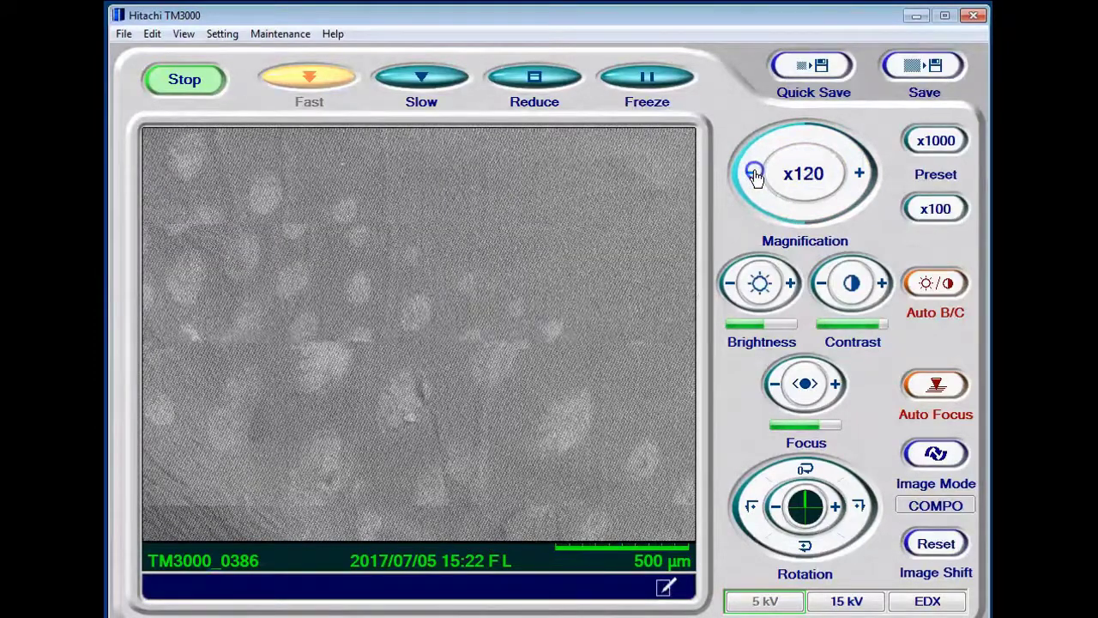
click(753, 174)
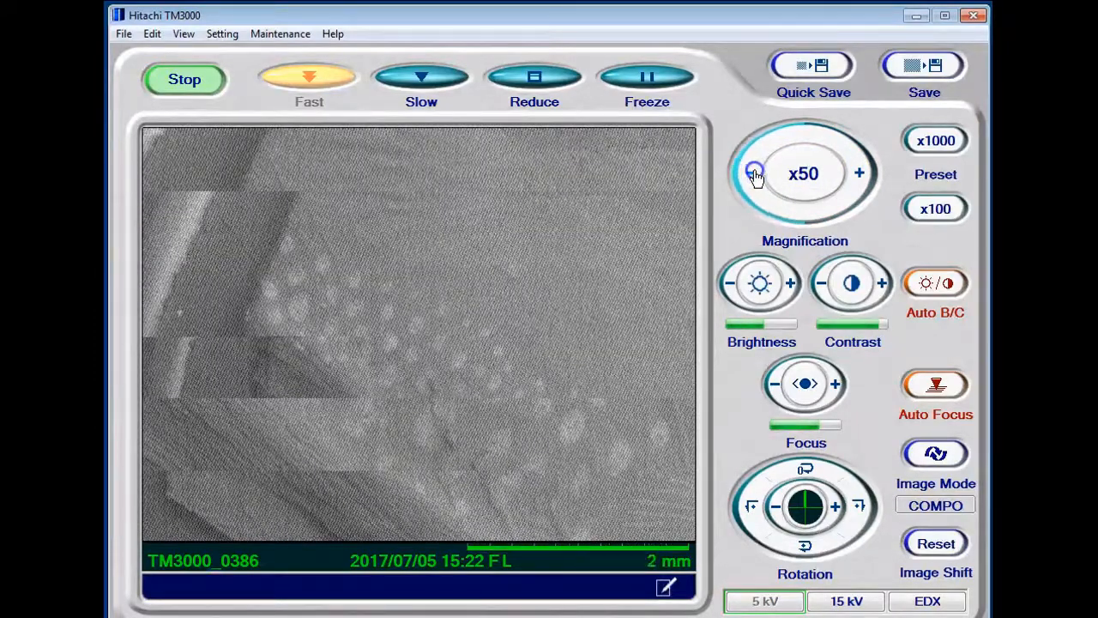
click(750, 173)
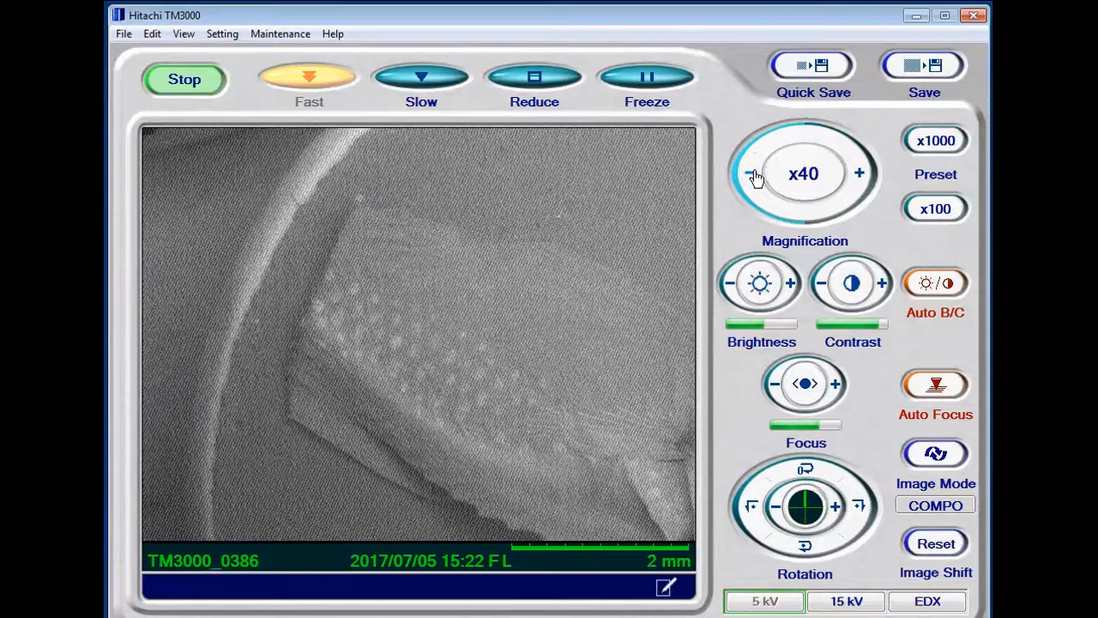
click(935, 208)
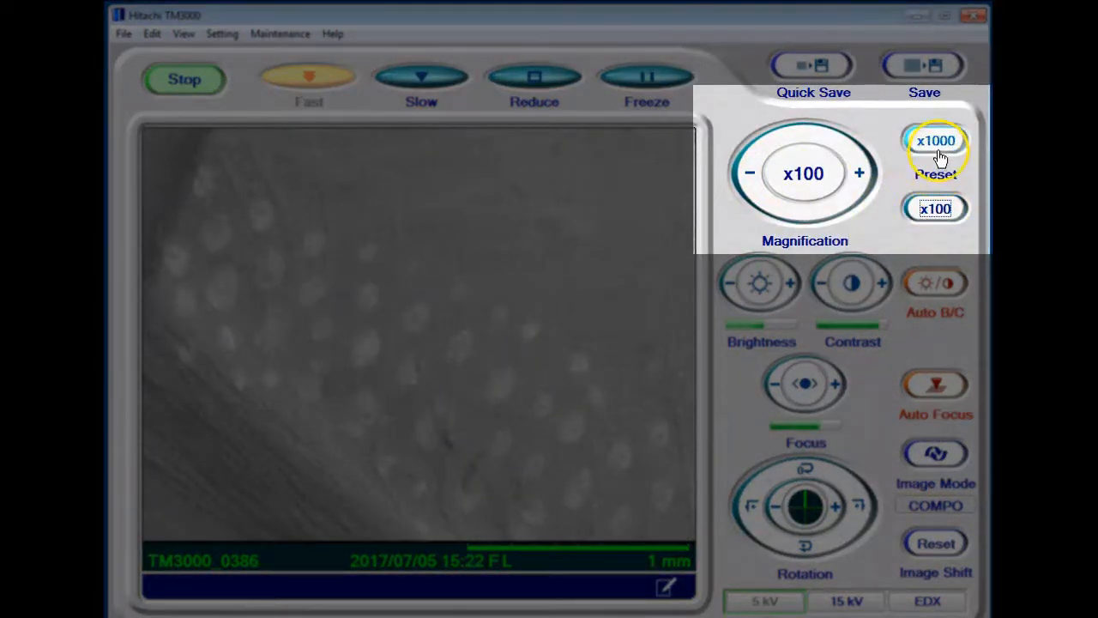
Apply the x1000 magnification preset, giving a 100 µm scale.
click(935, 140)
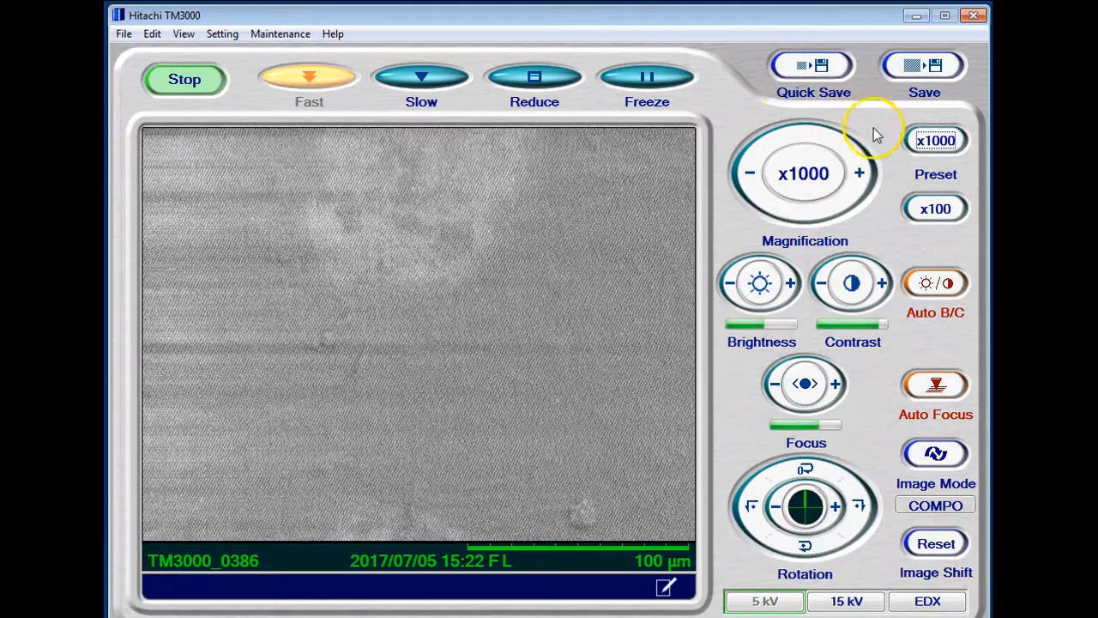
mouse_move(859, 173)
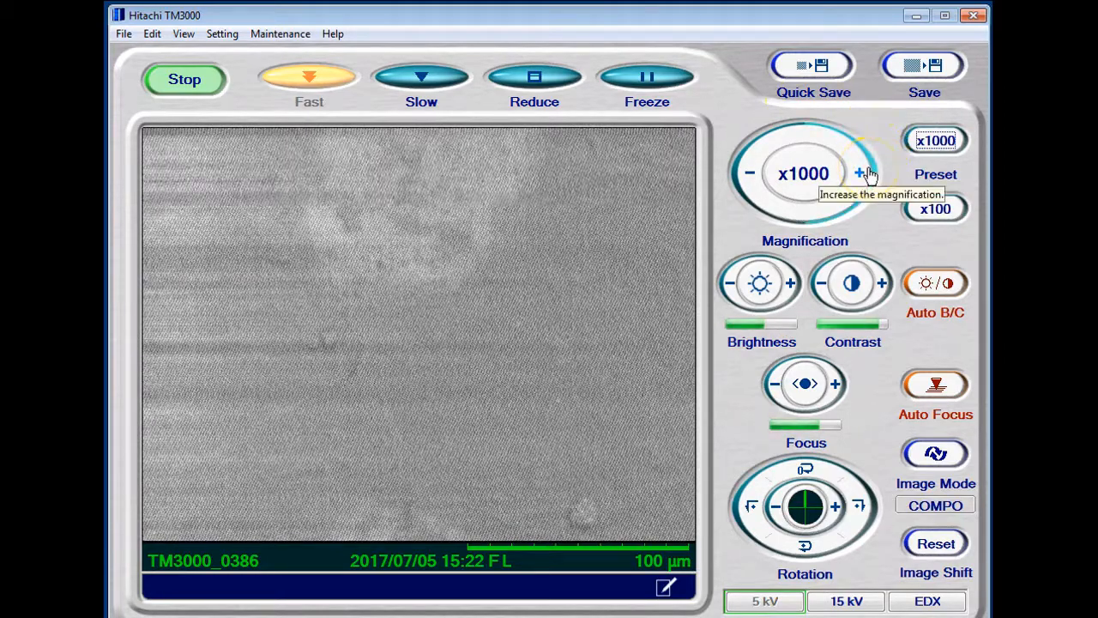
mouse_move(892, 243)
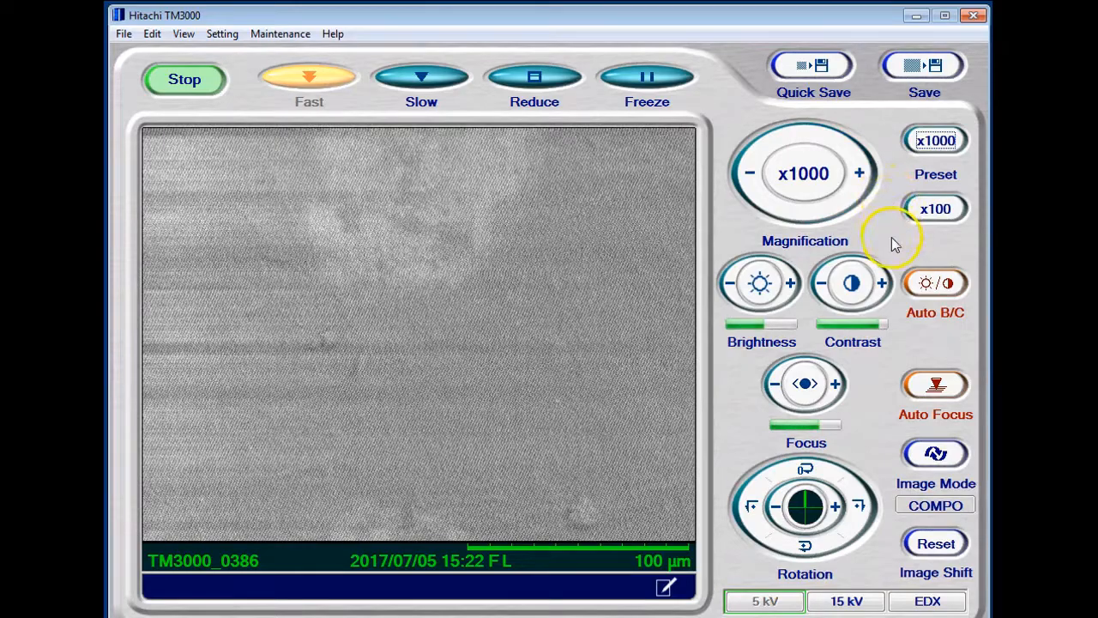
mouse_move(978, 373)
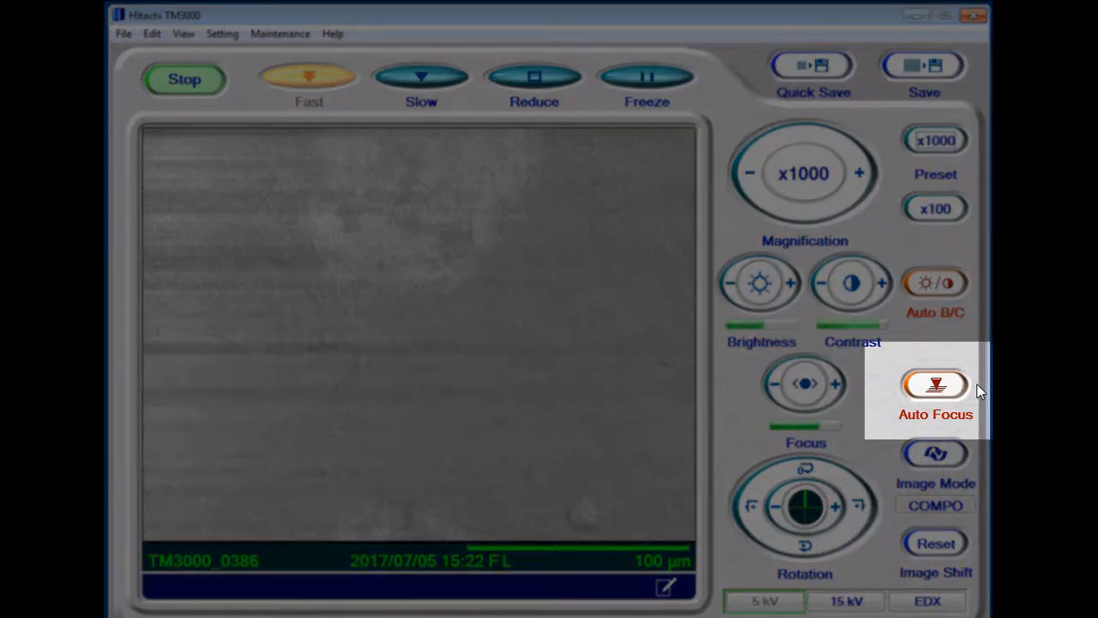
Auto-focus the blurry leaf surface, refine with Focus +, and return to x100.
click(936, 384)
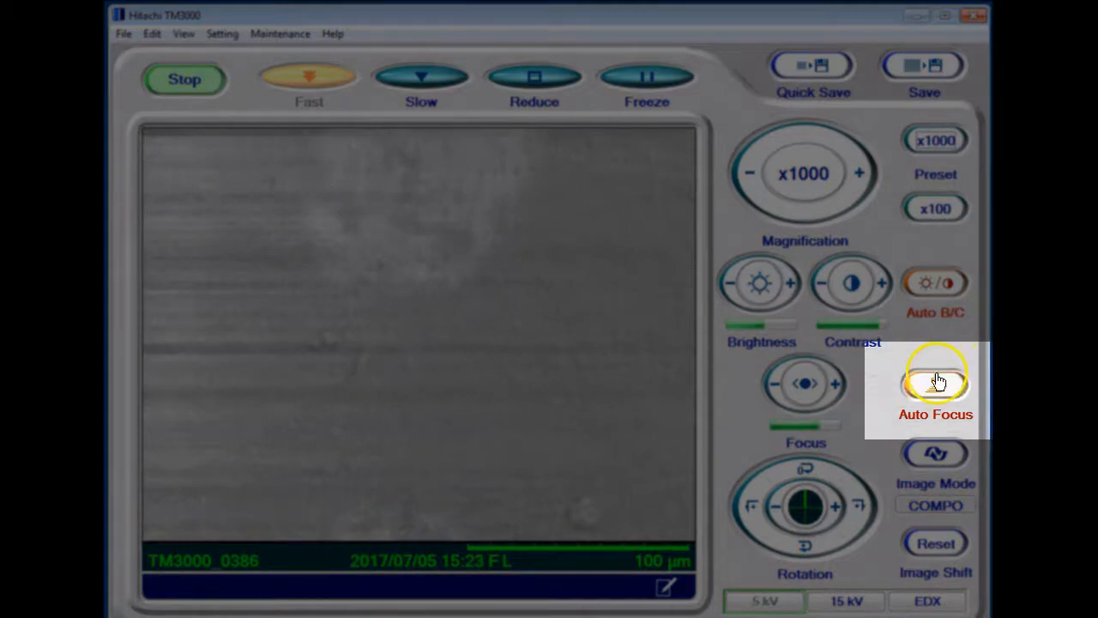
click(936, 384)
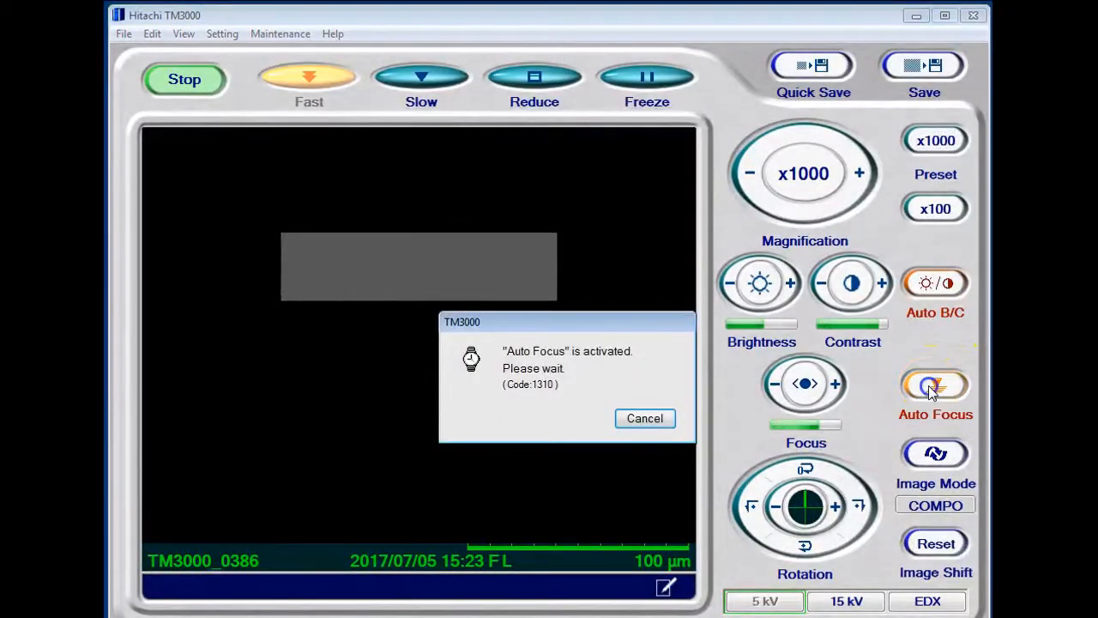
click(644, 418)
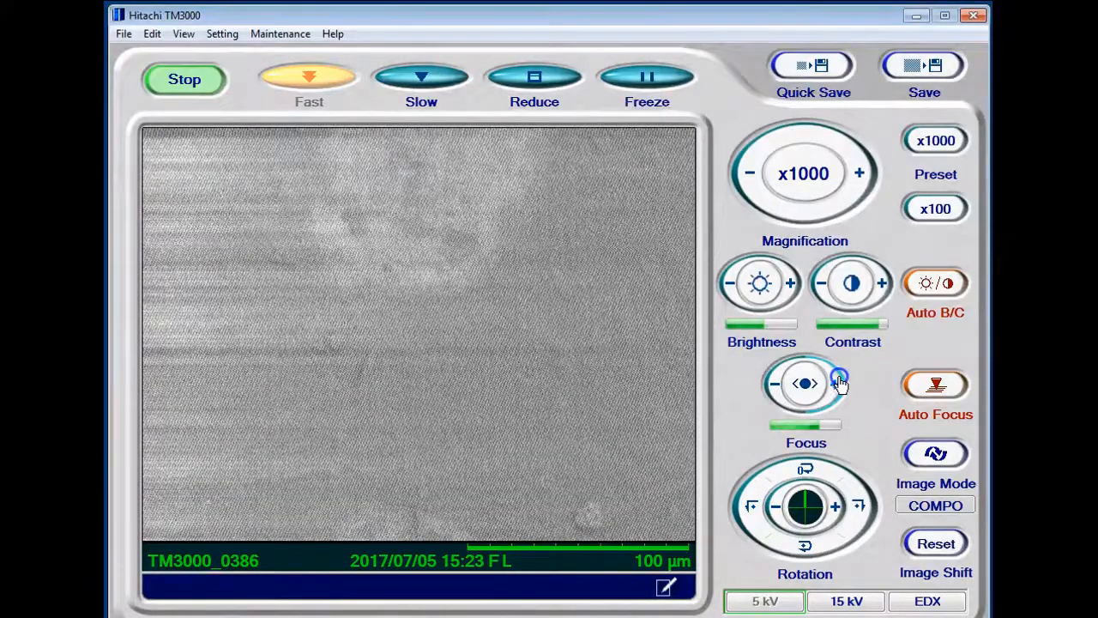
click(936, 209)
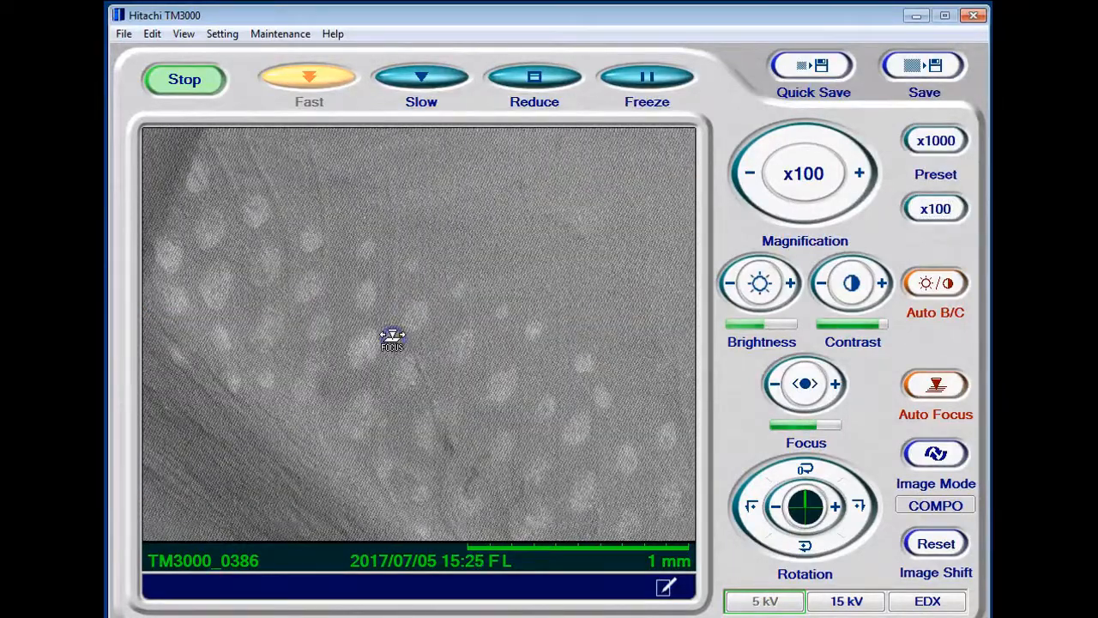
mouse_move(935, 209)
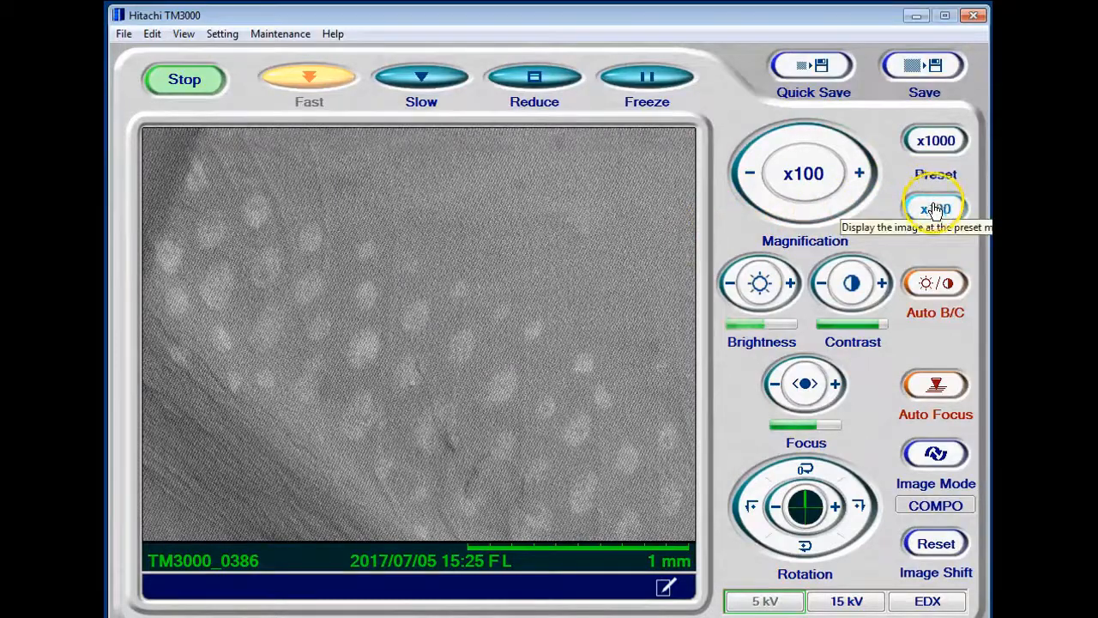
mouse_move(934, 282)
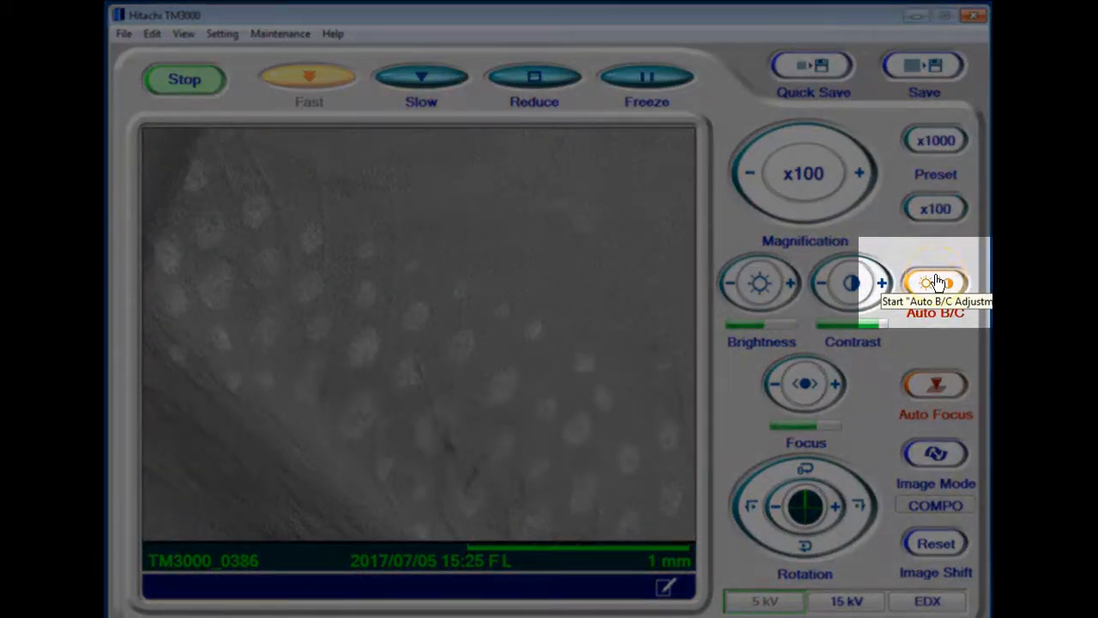
Run Auto B/C on the x100 leaf scan and let it rescan.
click(936, 283)
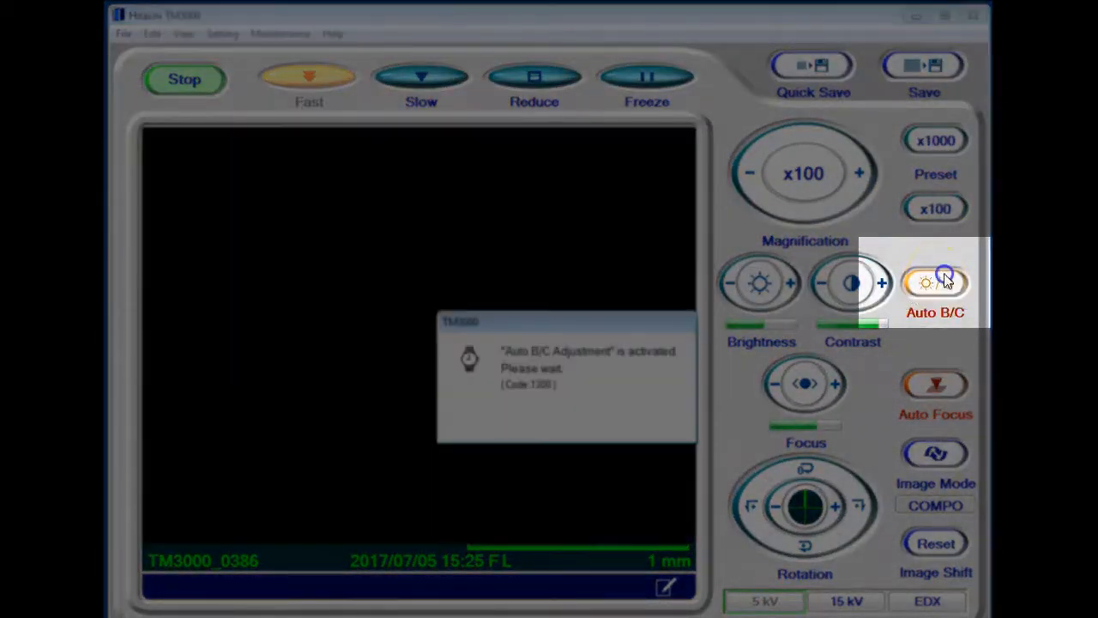
click(936, 283)
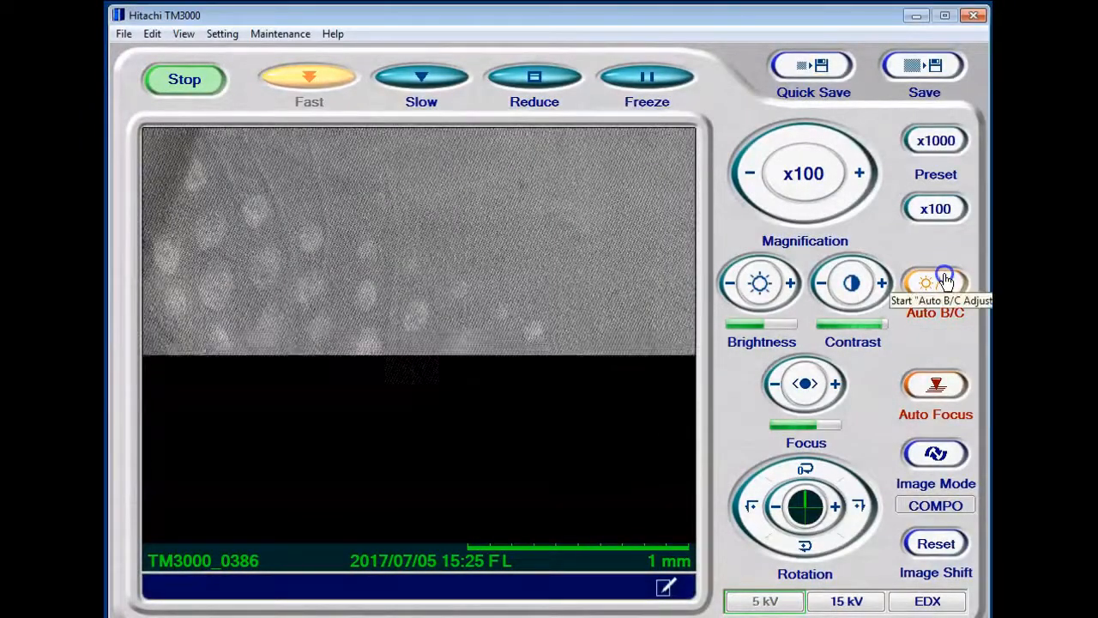
click(935, 282)
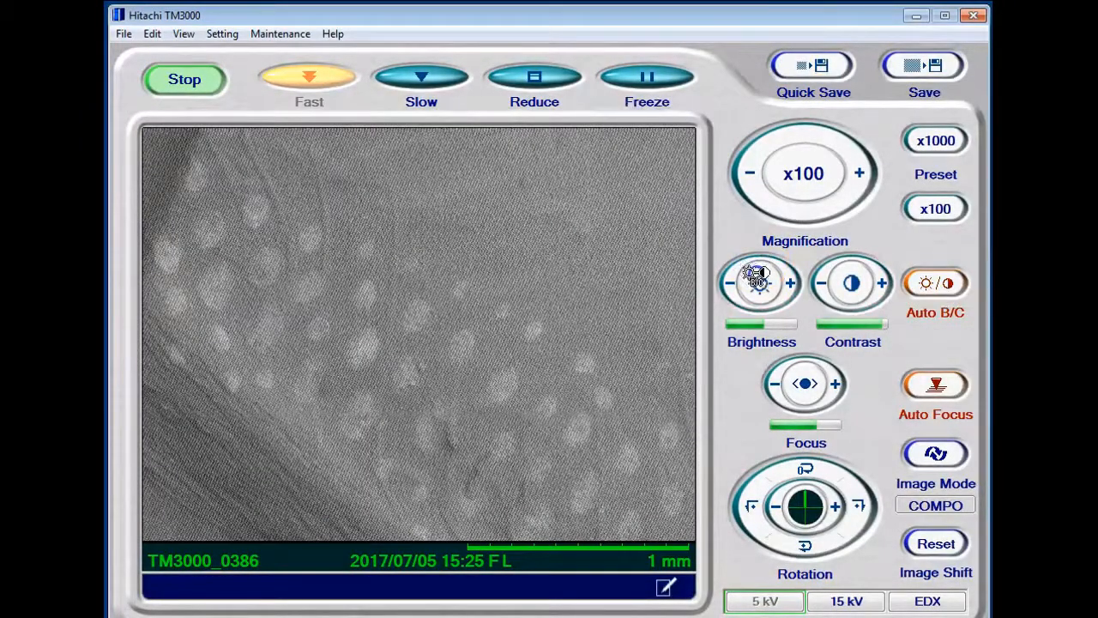
click(730, 282)
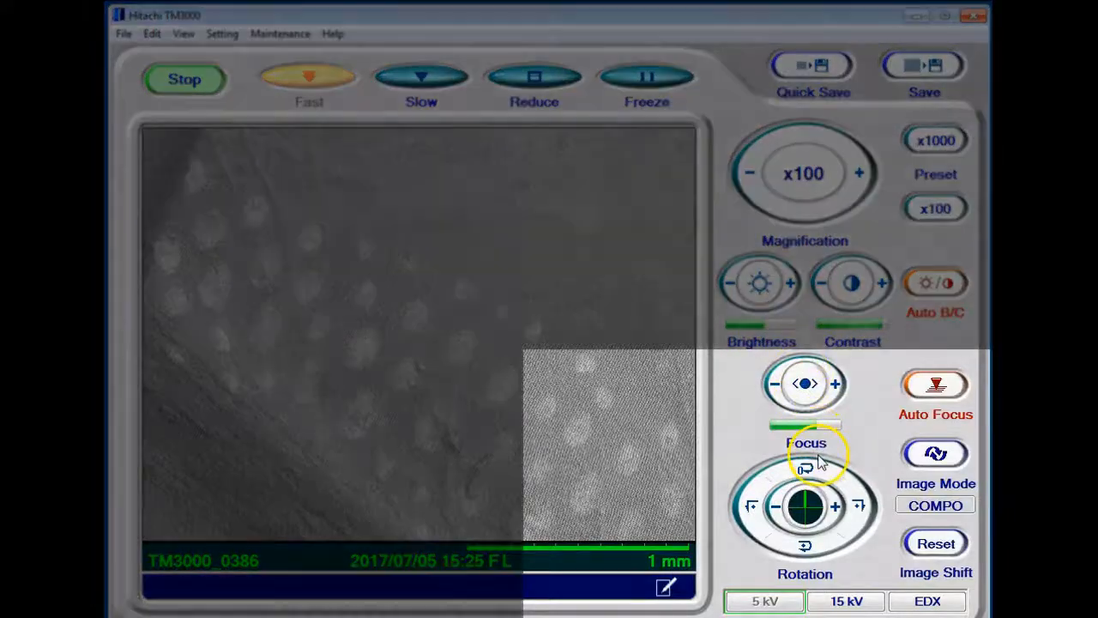
mouse_move(860, 506)
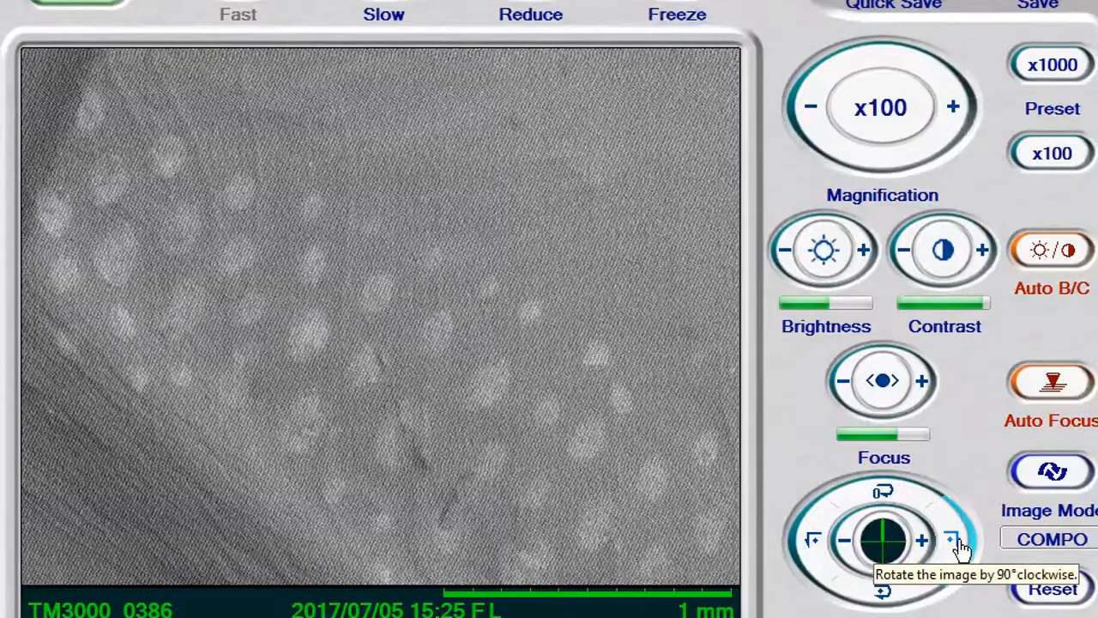
Rotate the leaf image in 90° steps through 90°, 180° and 270°.
click(950, 539)
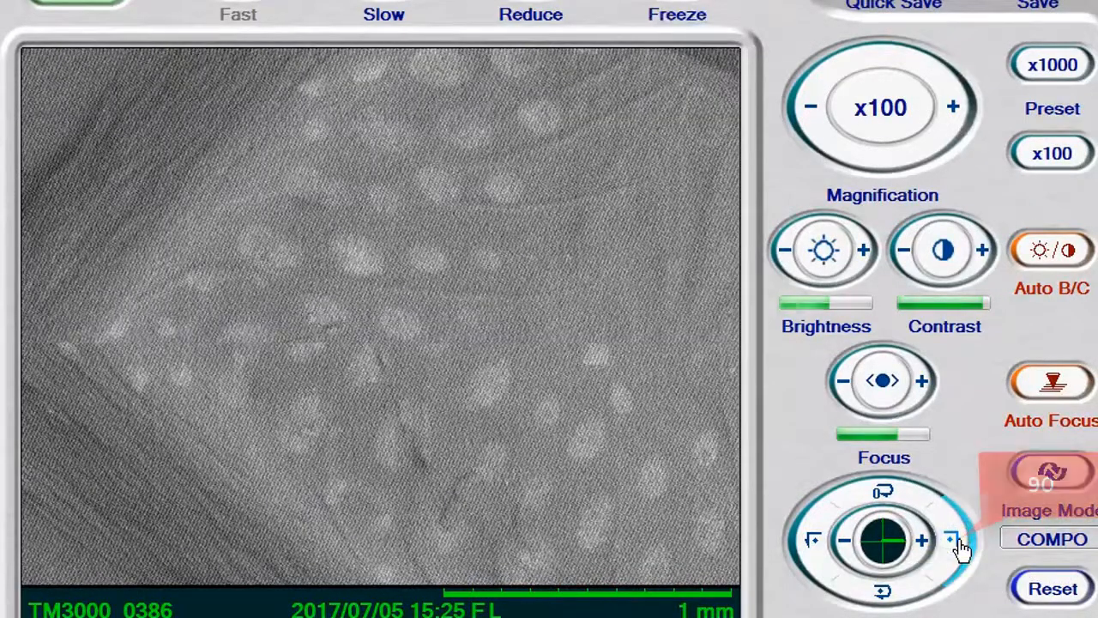
click(884, 592)
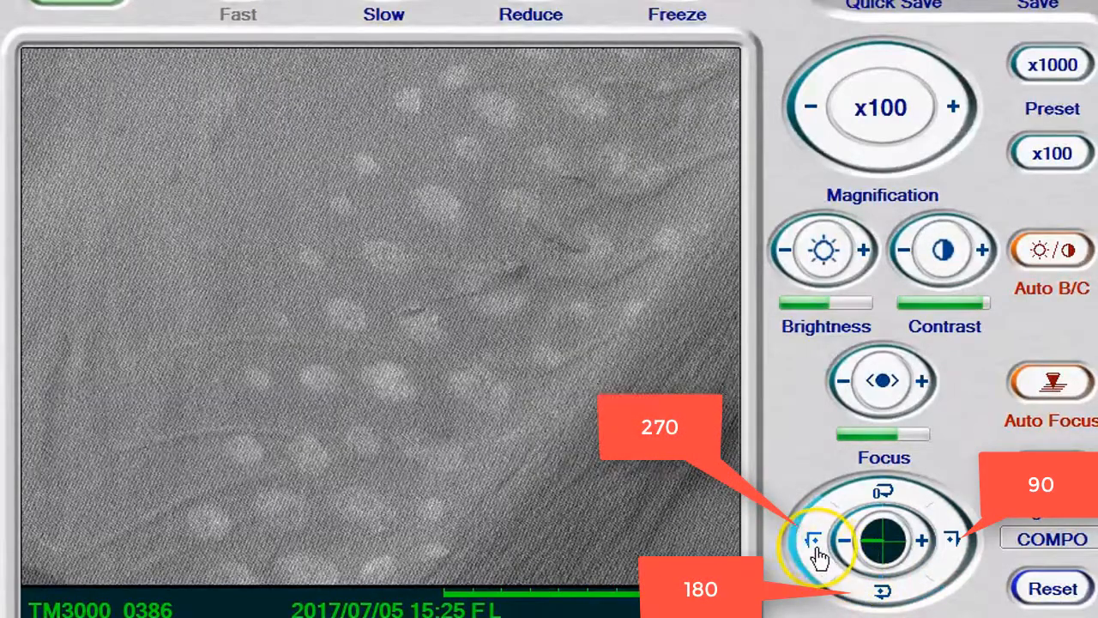
click(813, 540)
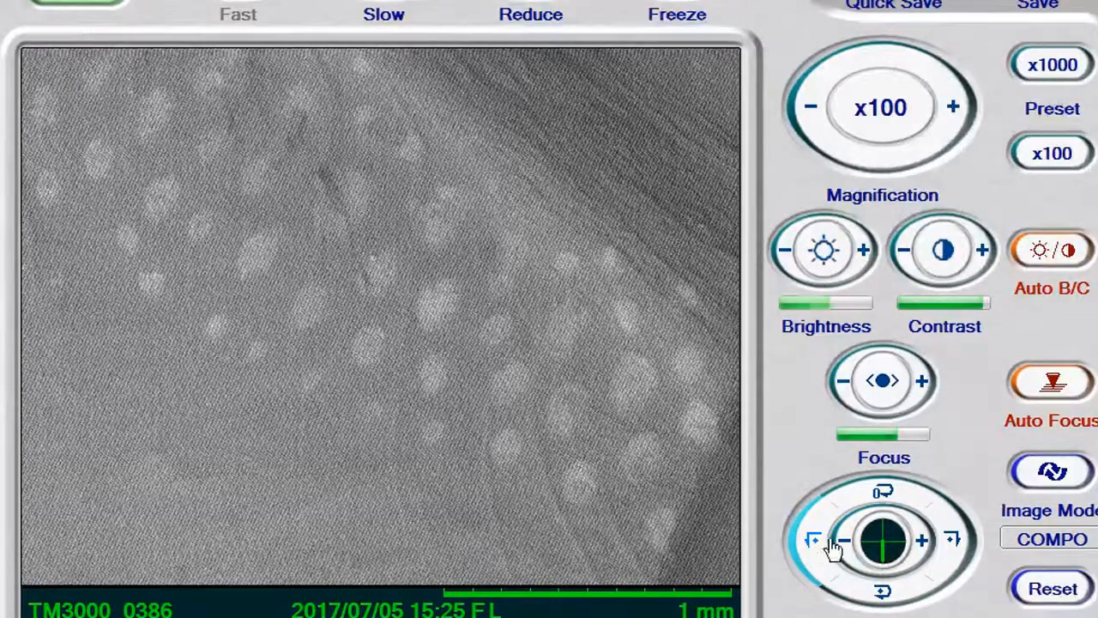
click(883, 491)
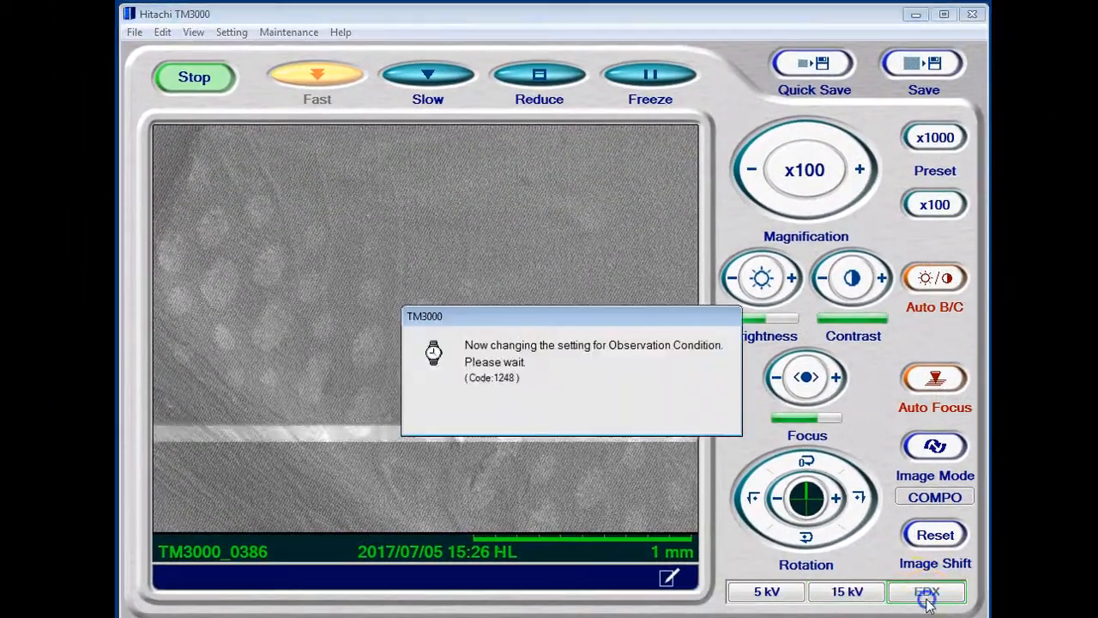
Switch the observation condition to EDX and wait for the fresh leaf scan.
click(927, 591)
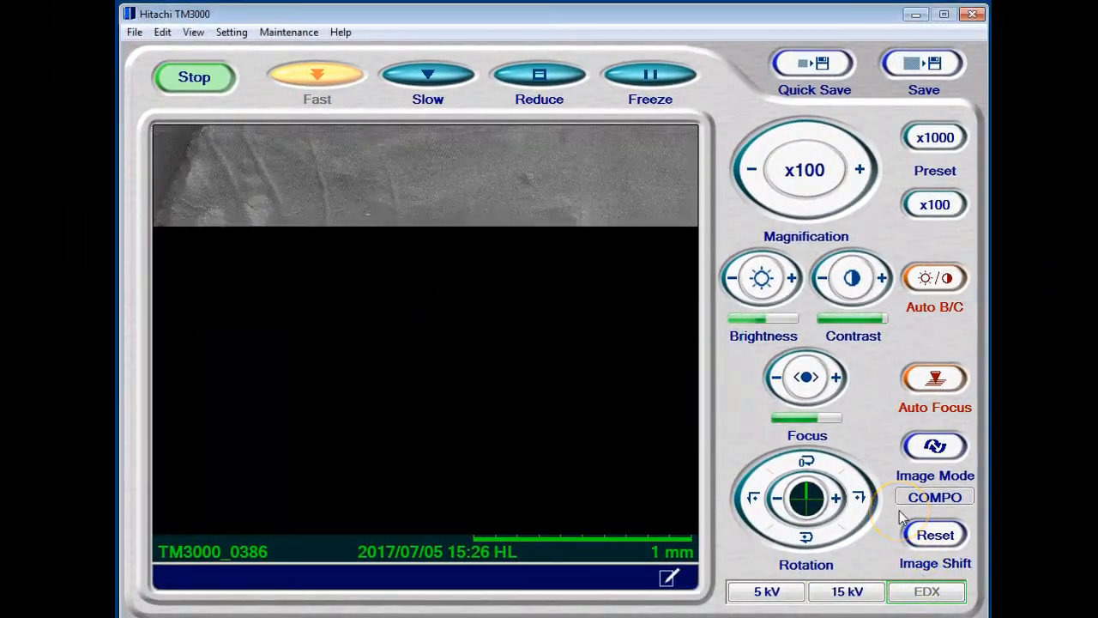